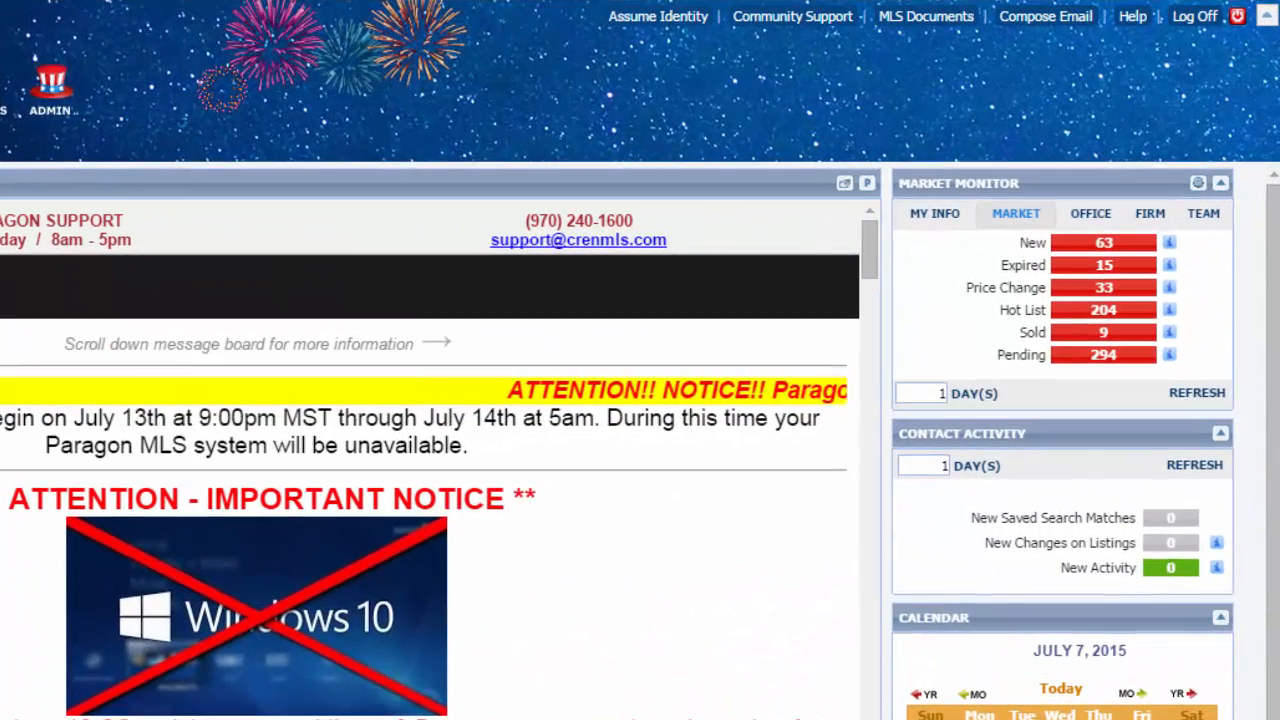
mouse_move(926, 16)
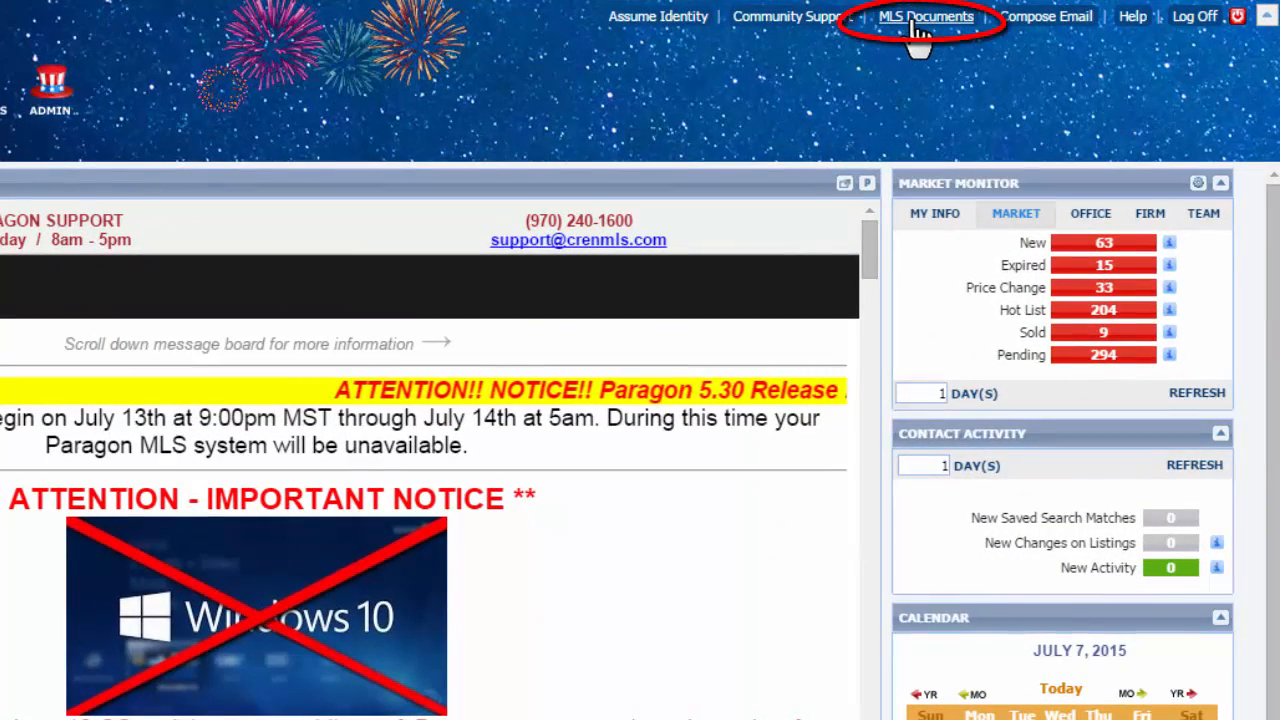
Browse MLS Documents to the Listing Input Worksheets V.2 folder with its printable worksheet PDFs.
left_click(928, 16)
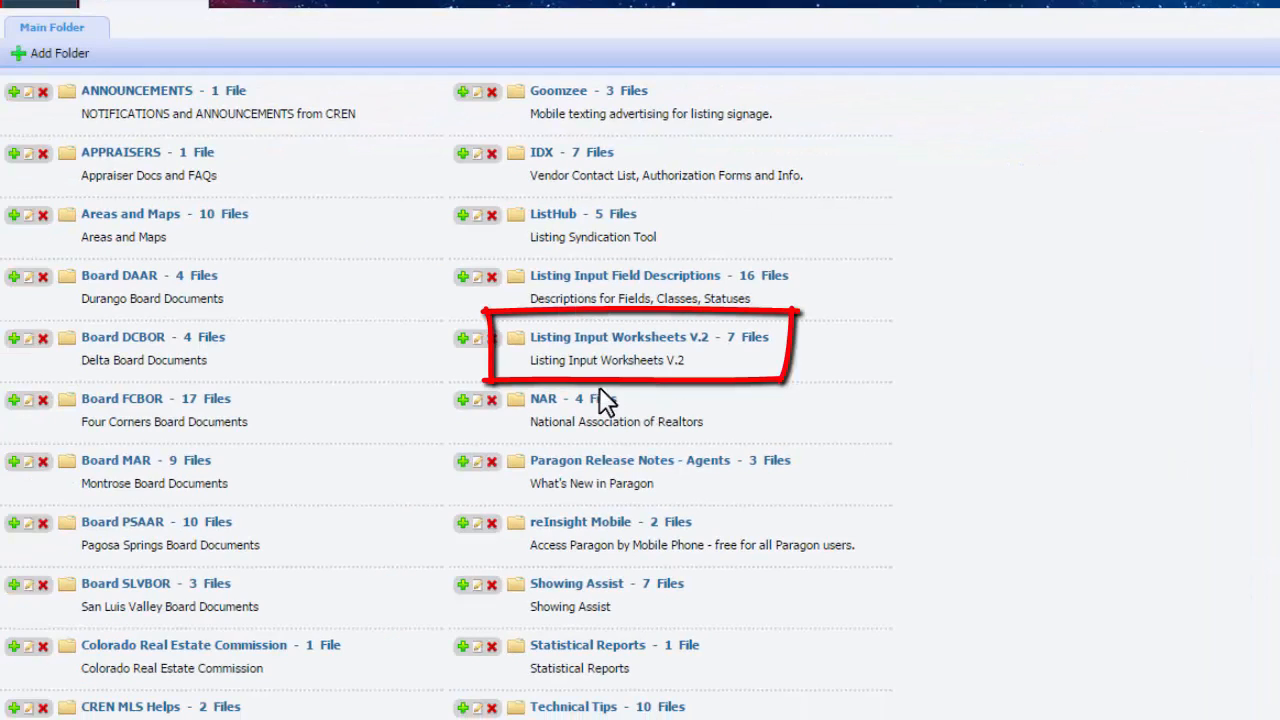
left_click(620, 336)
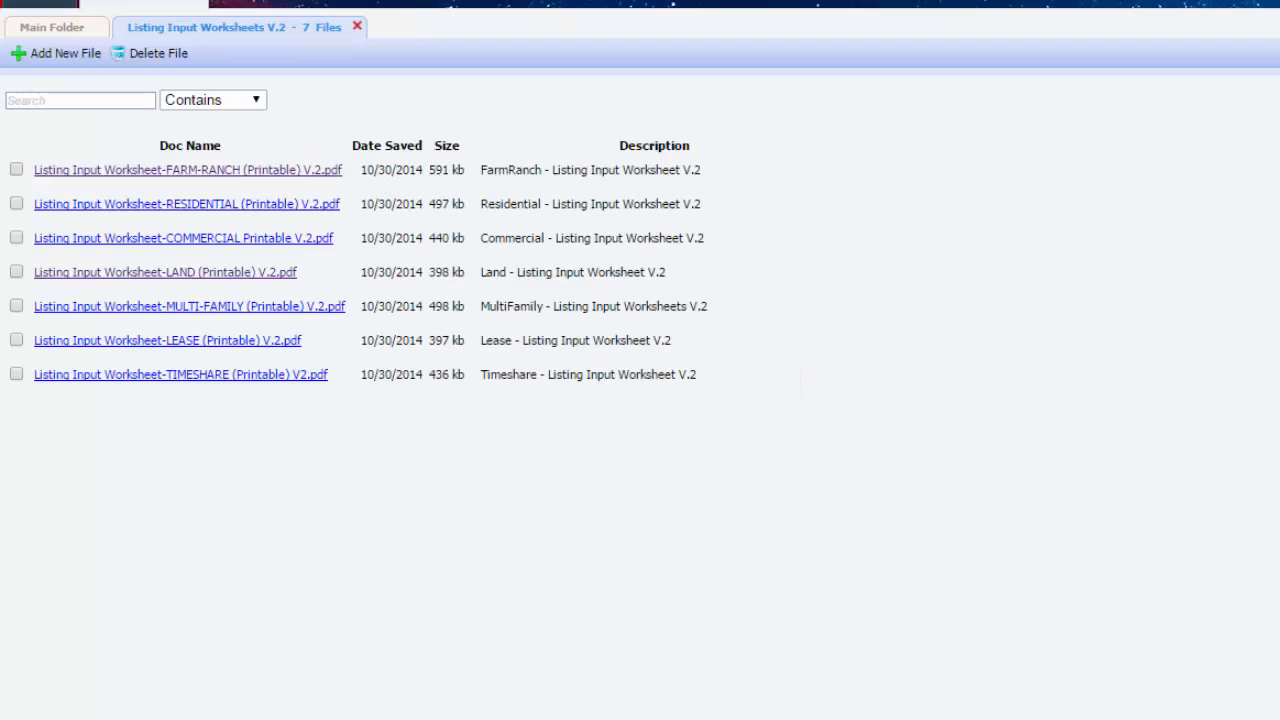
left_click(188, 168)
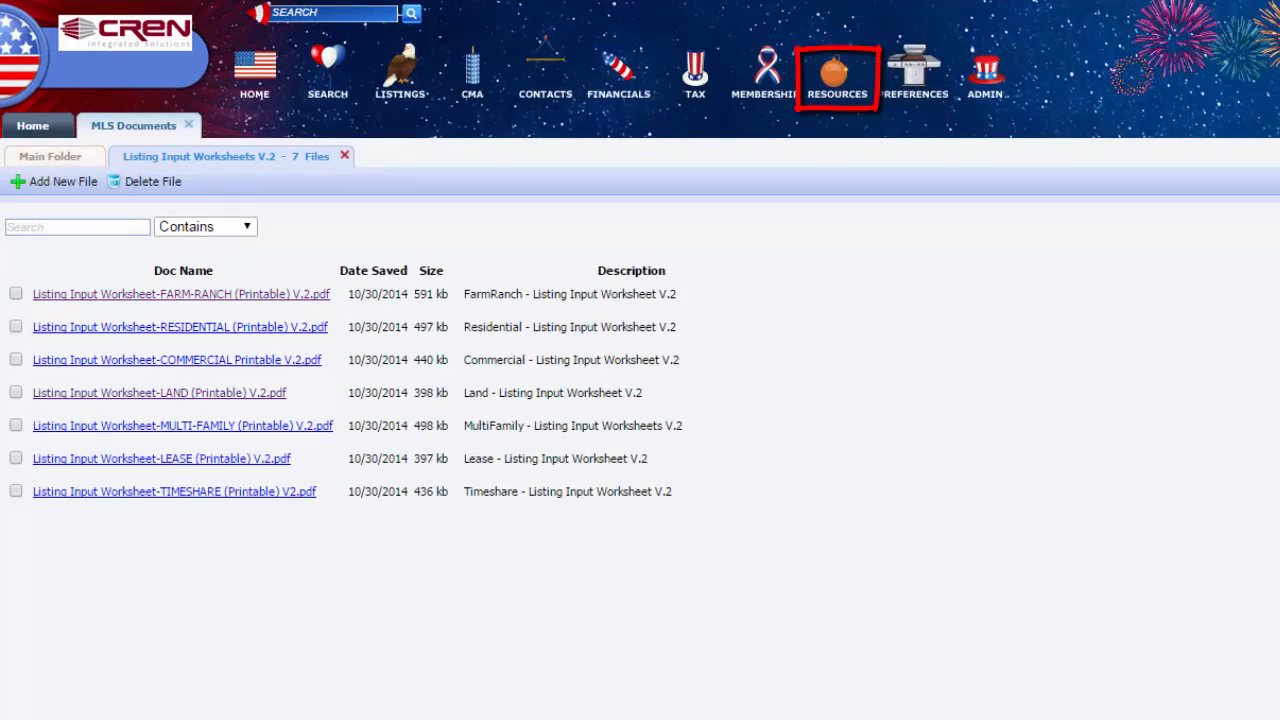
Launch TransactionDesk from Resources and search its Forms library for 'worksheet'.
left_click(842, 70)
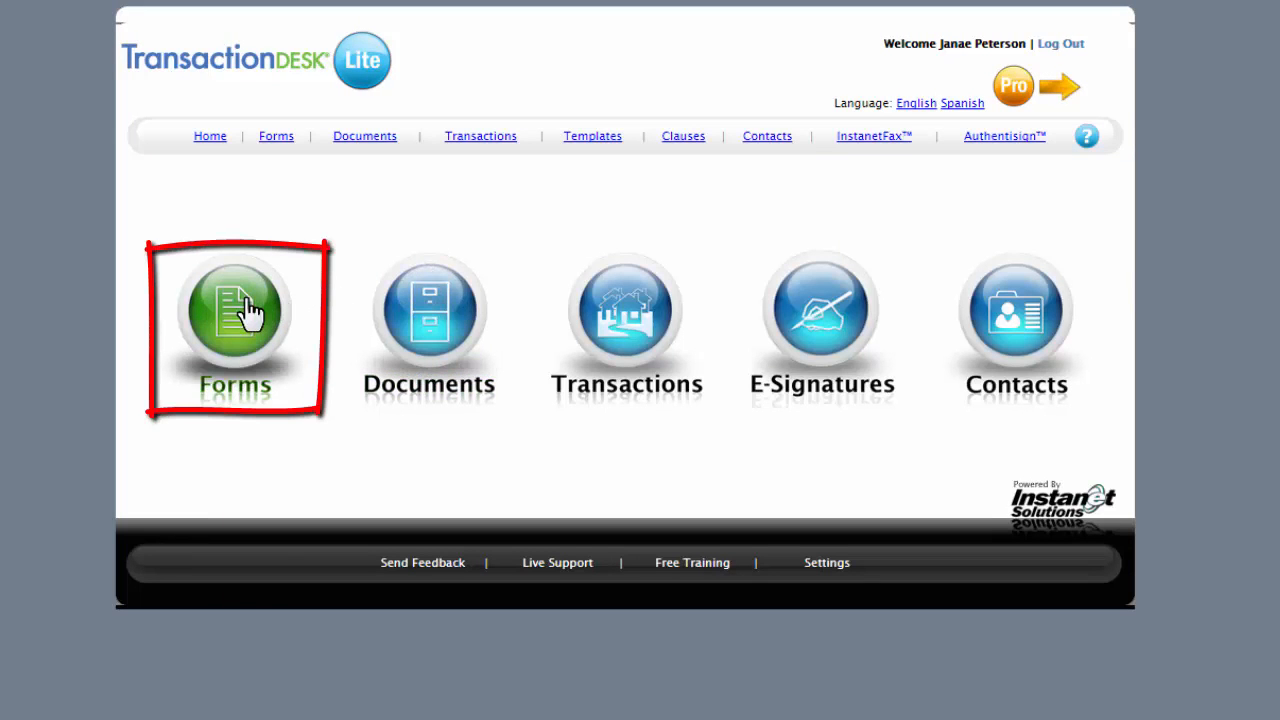
left_click(236, 316)
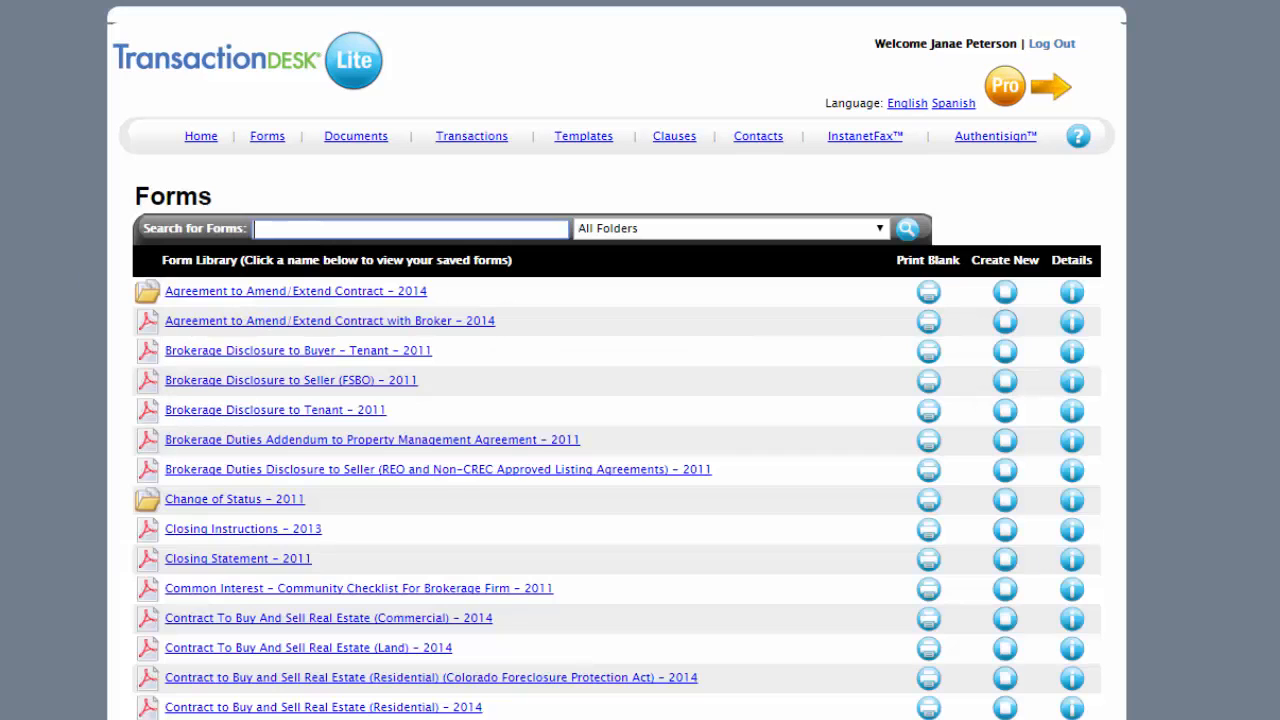
type("worksheet")
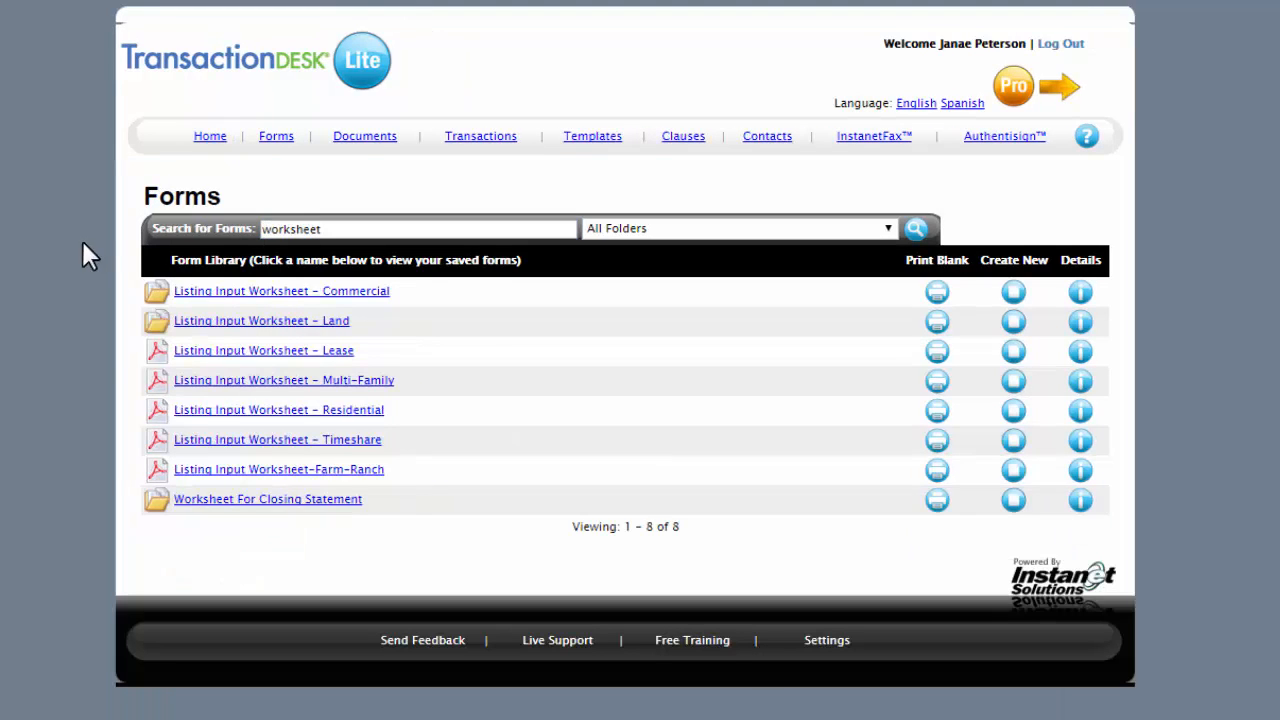
Create a new Listing Input Worksheet – Residential and save it as a stand-alone form.
left_click(278, 410)
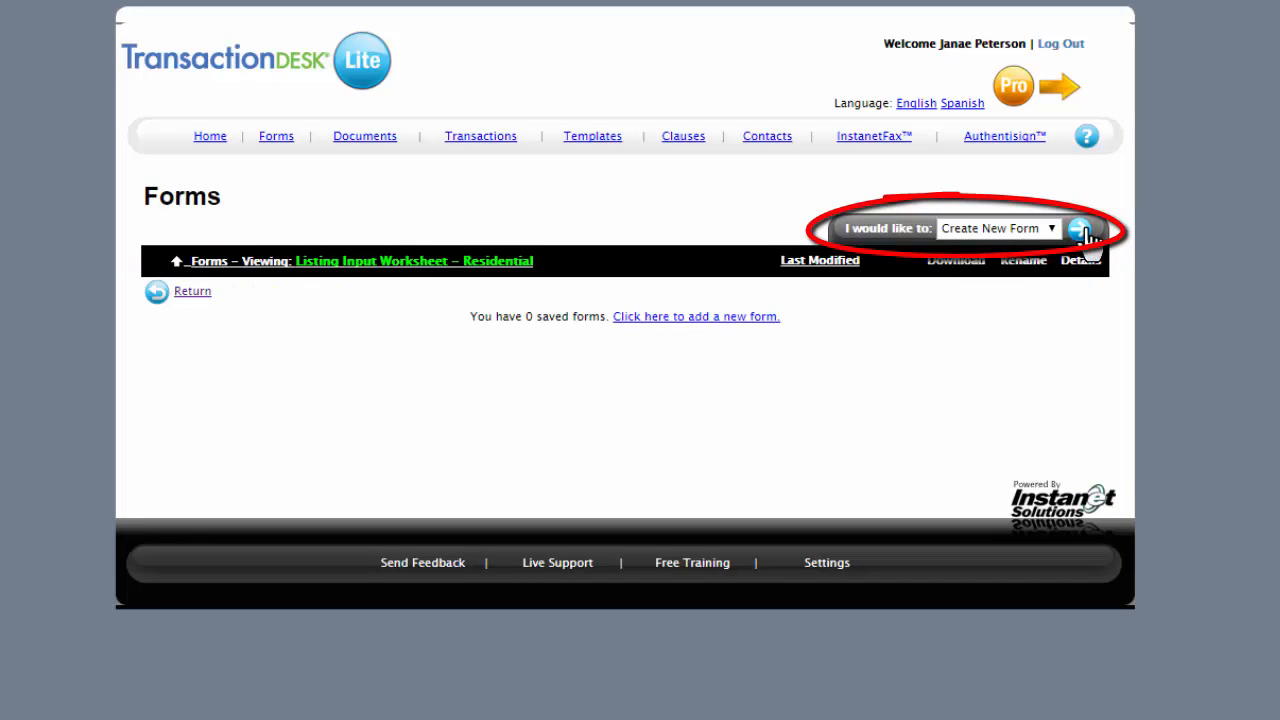
left_click(1084, 228)
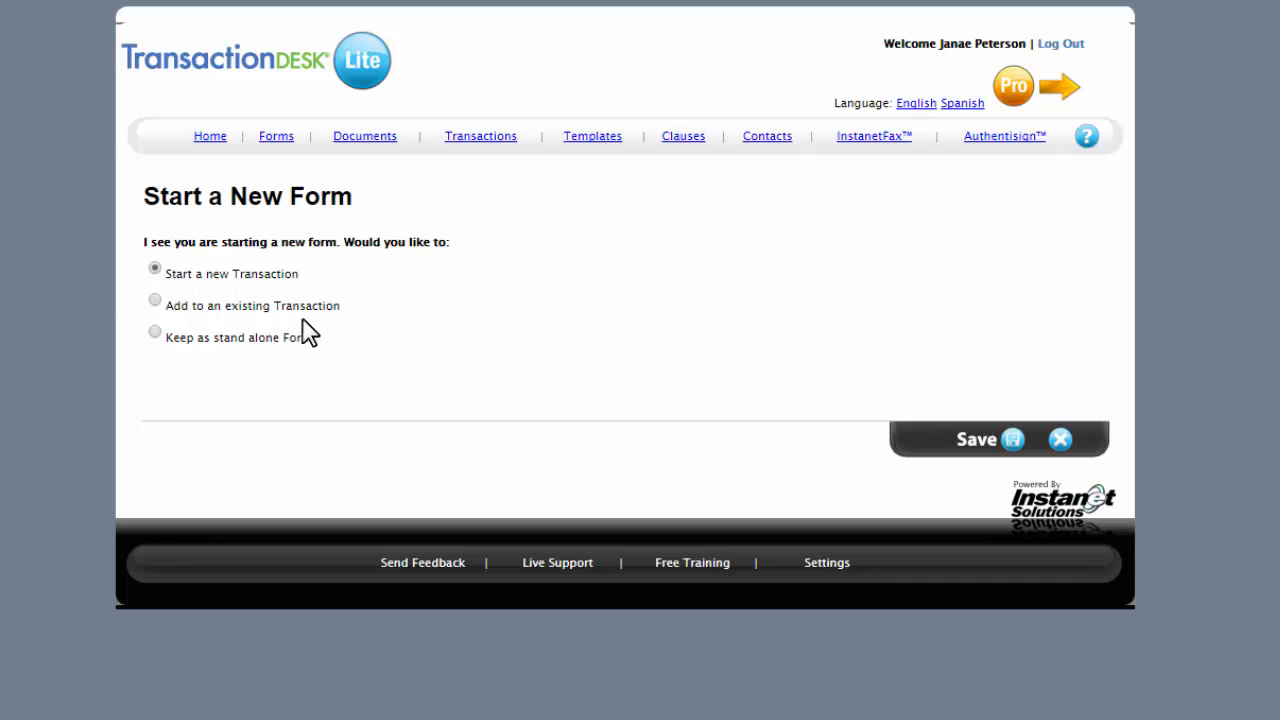
left_click(154, 332)
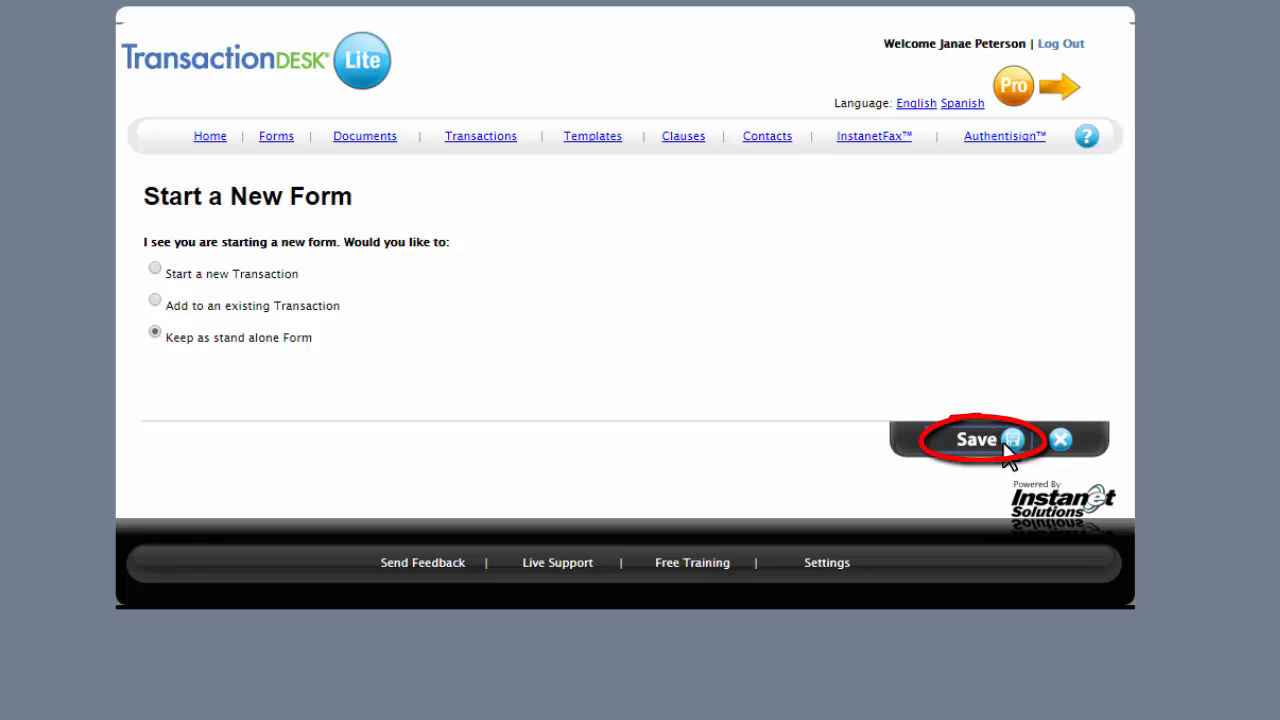
left_click(984, 436)
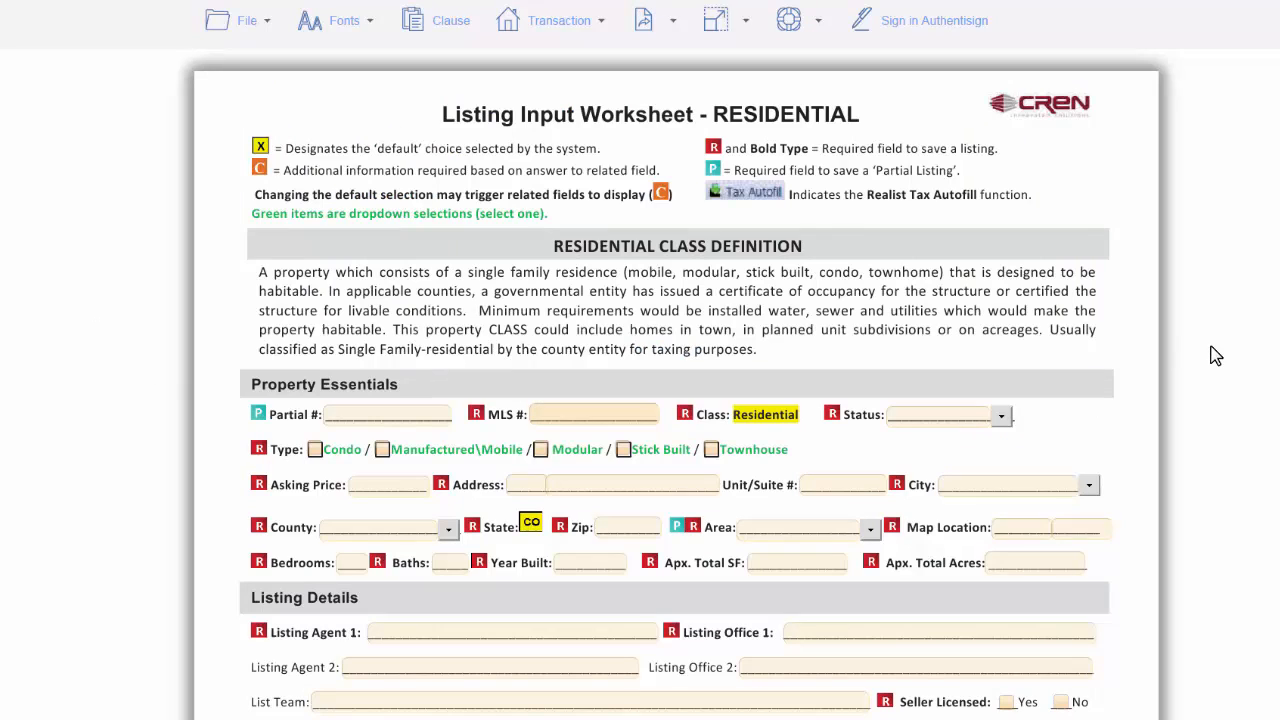
Enter MLS # 54545454 and mark Dining Room and Family Room as Yes.
type("54545454")
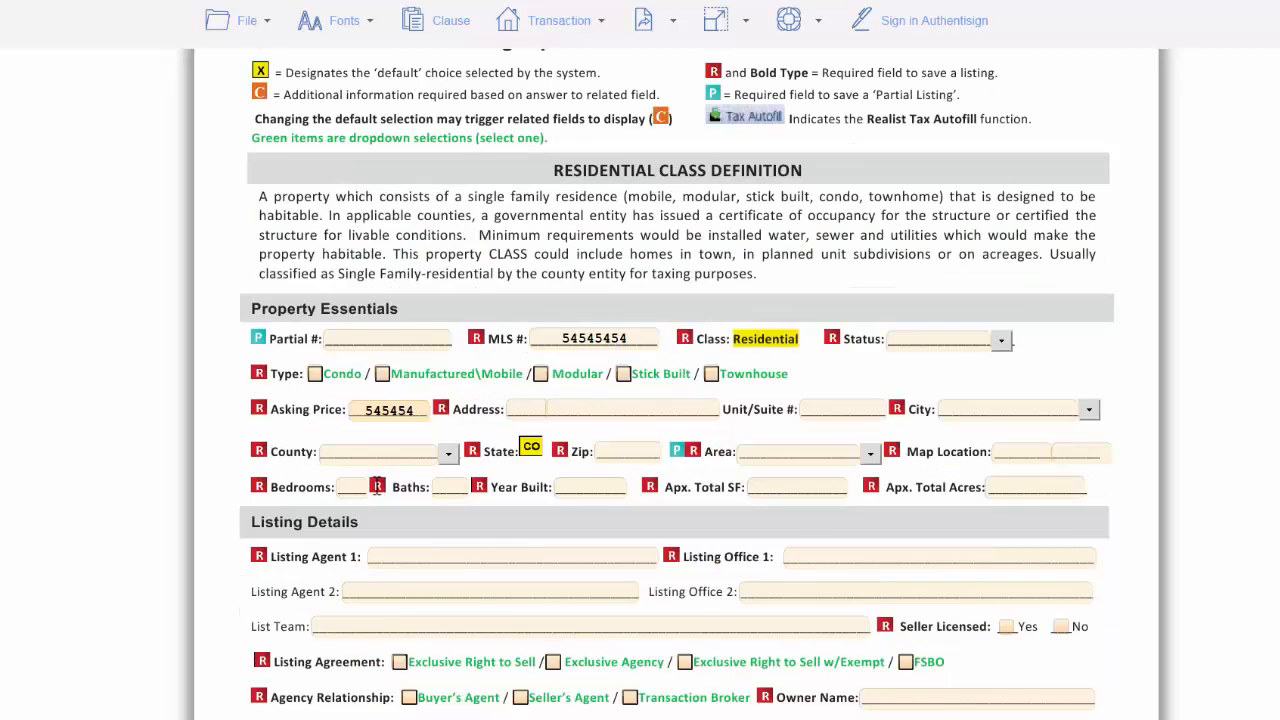
scroll("down", 3)
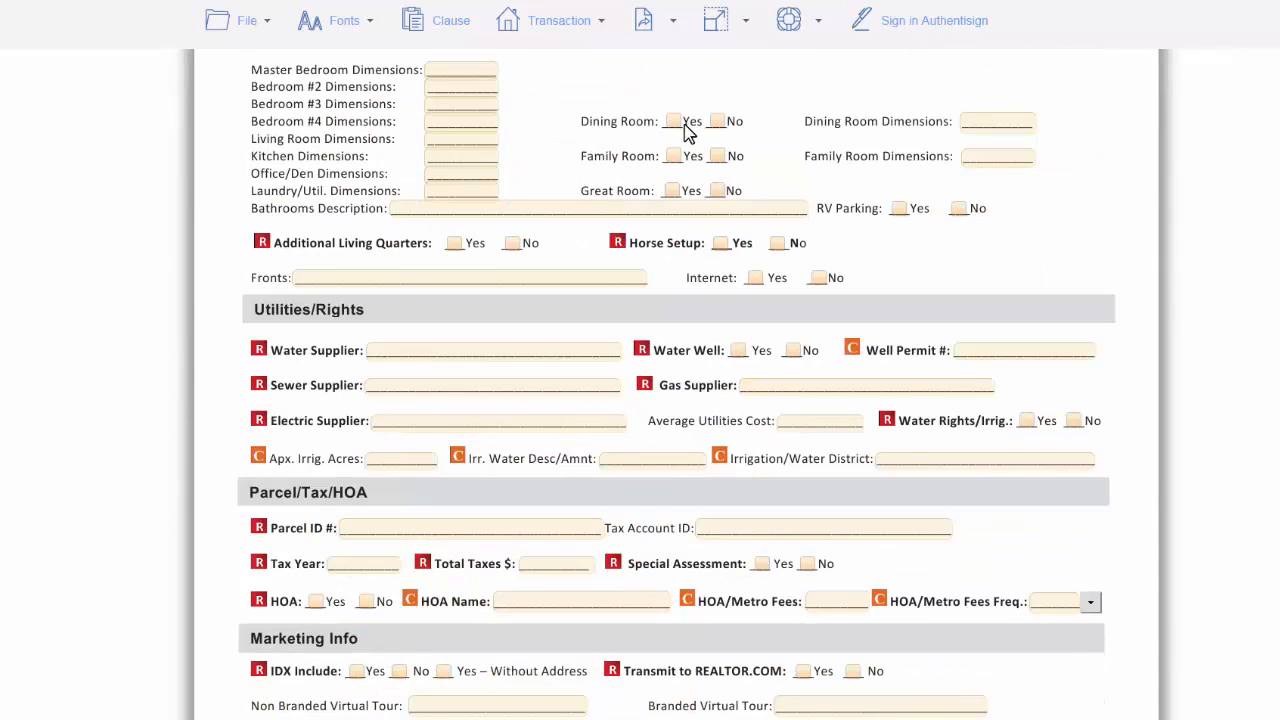
left_click(668, 156)
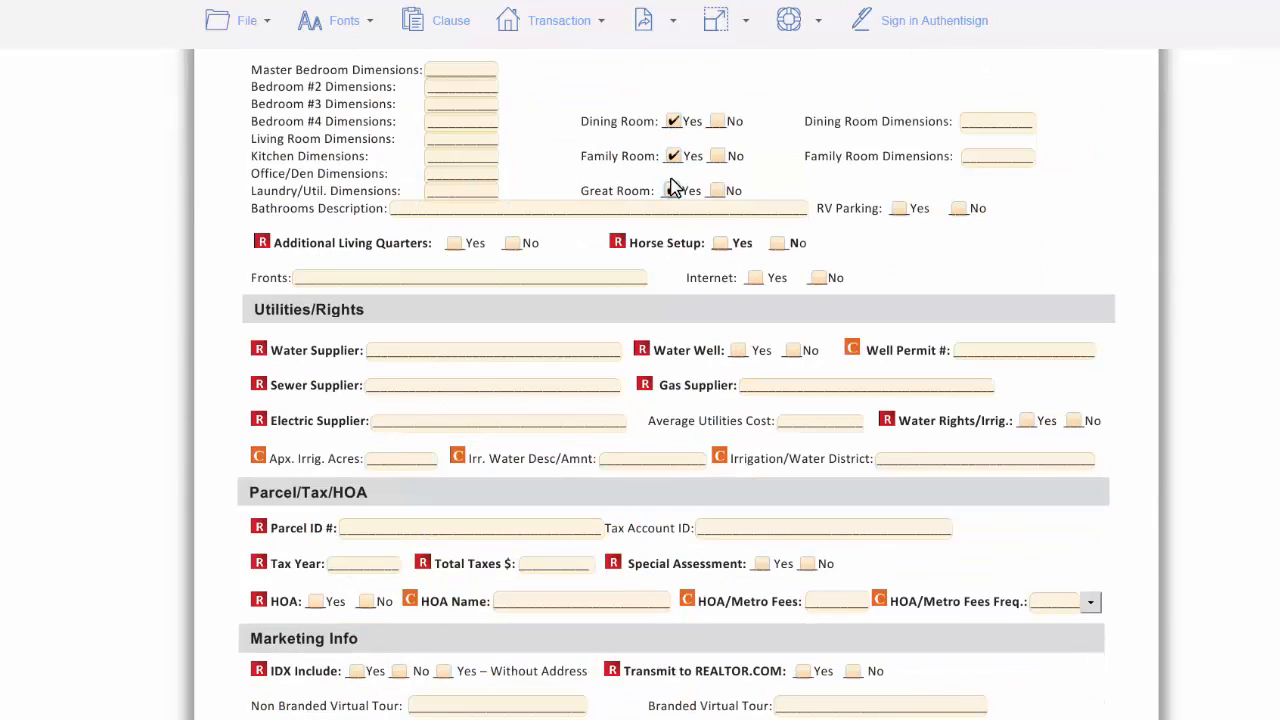
left_click(248, 20)
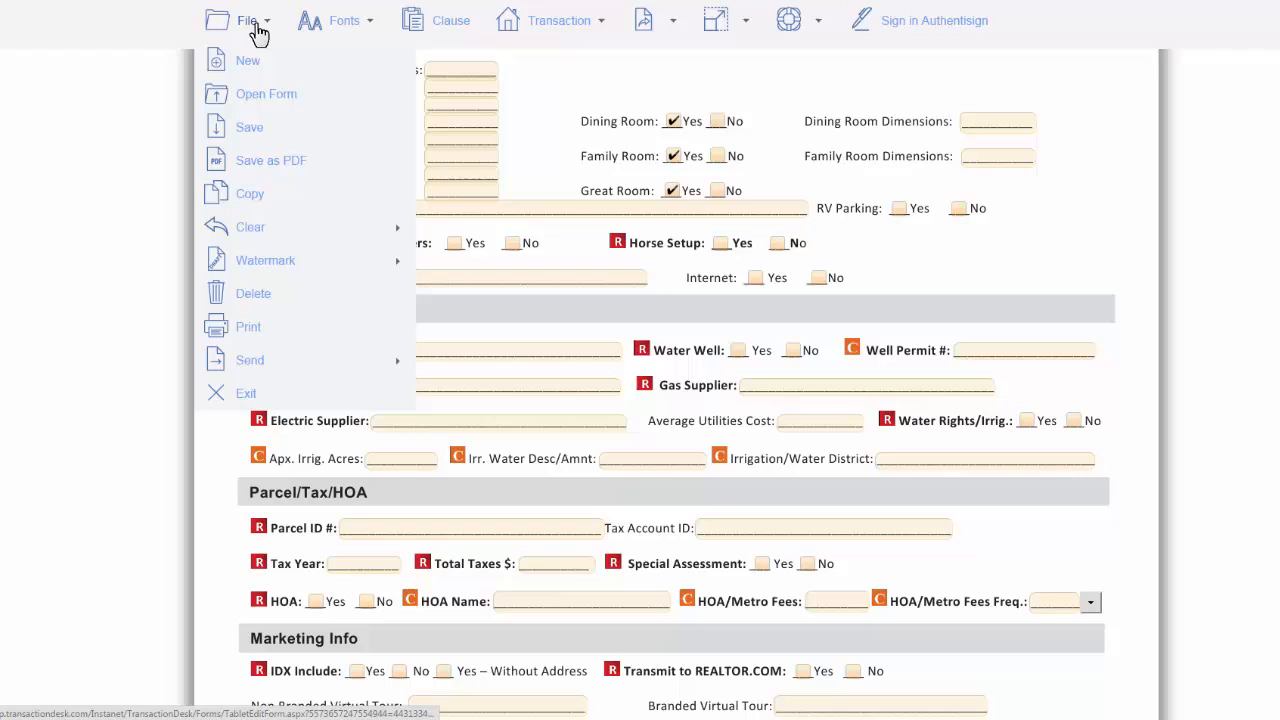
mouse_move(260, 160)
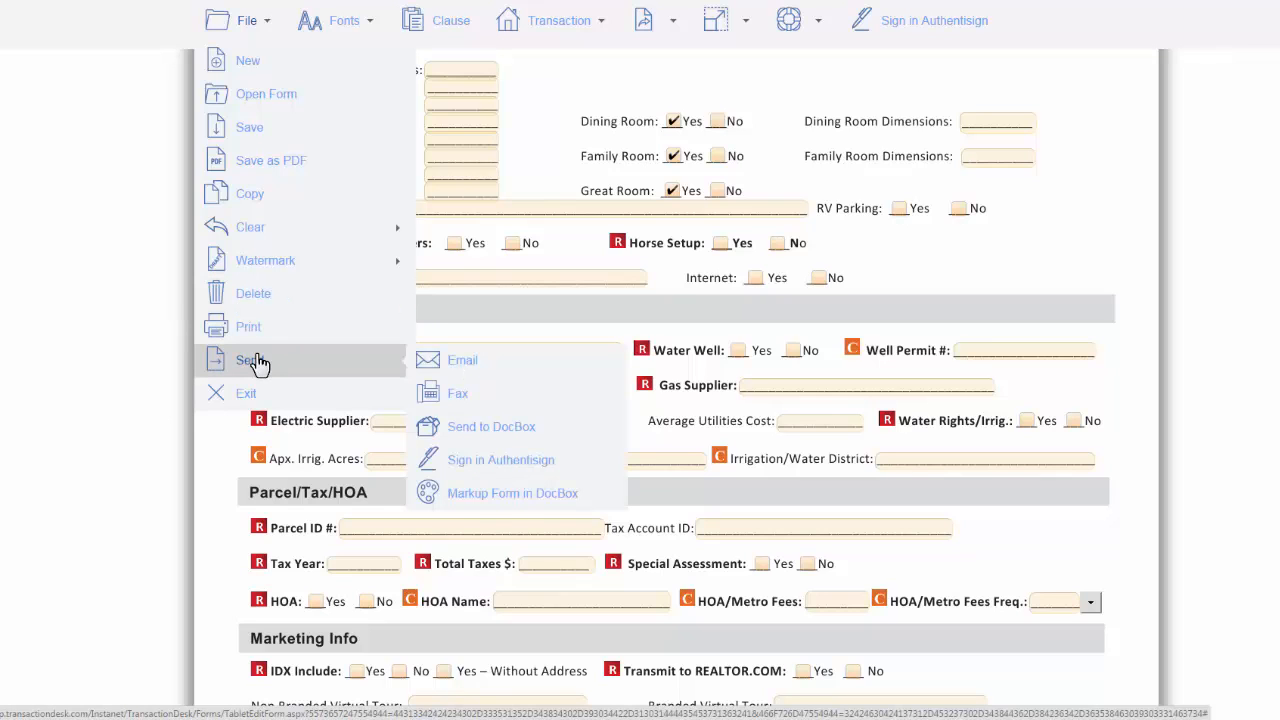
mouse_move(296, 368)
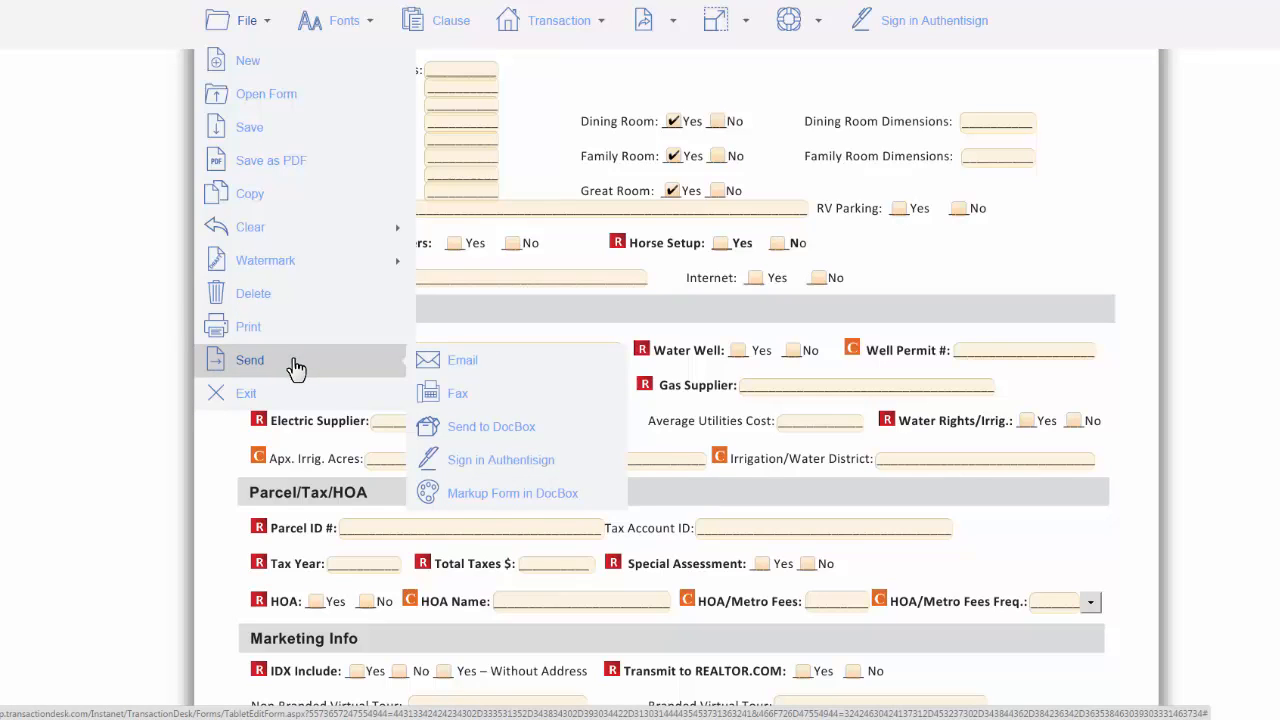